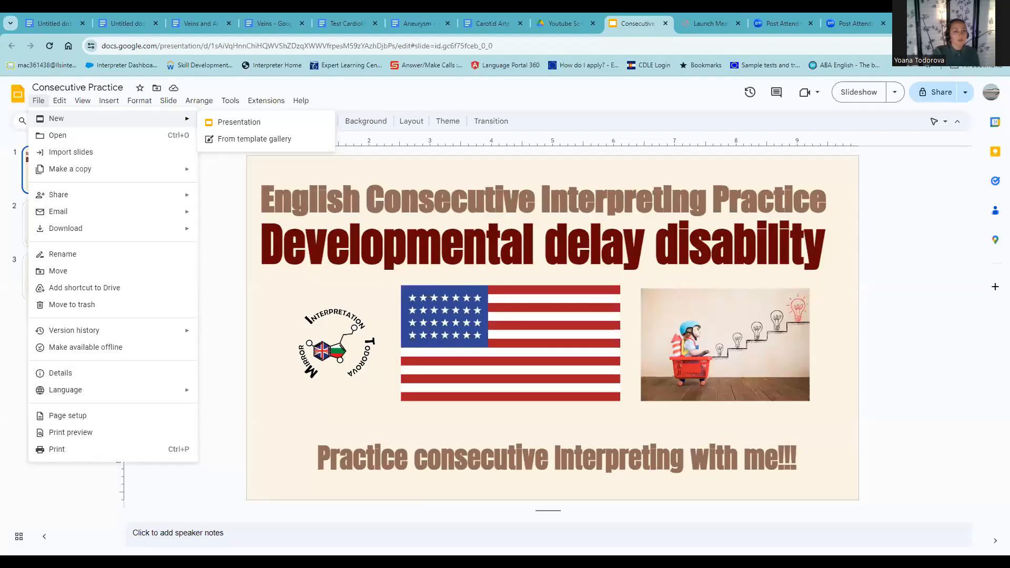
Start the Consecutive Practice deck as a full-screen slideshow from the View menu
left_click(82, 101)
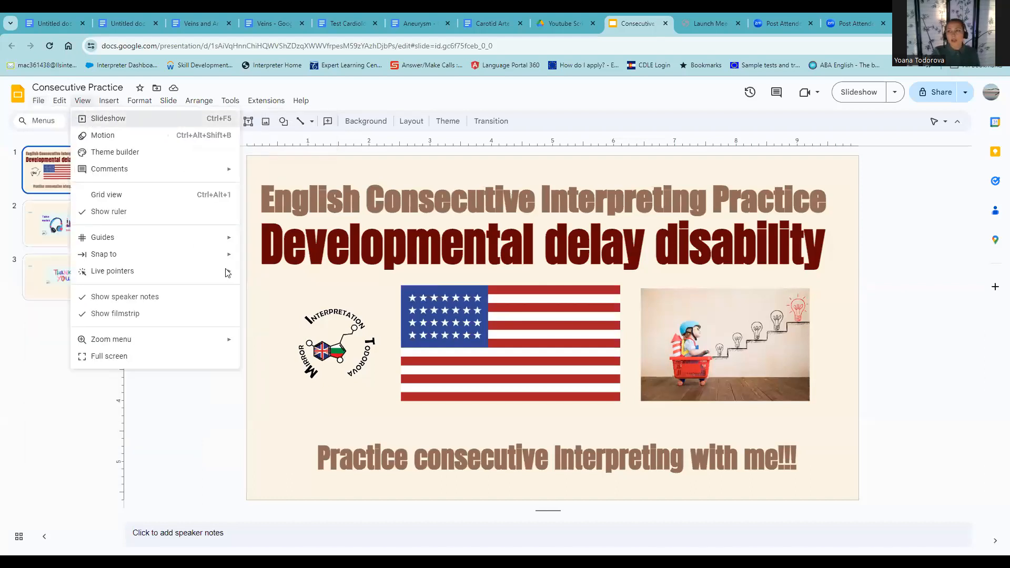
left_click(108, 118)
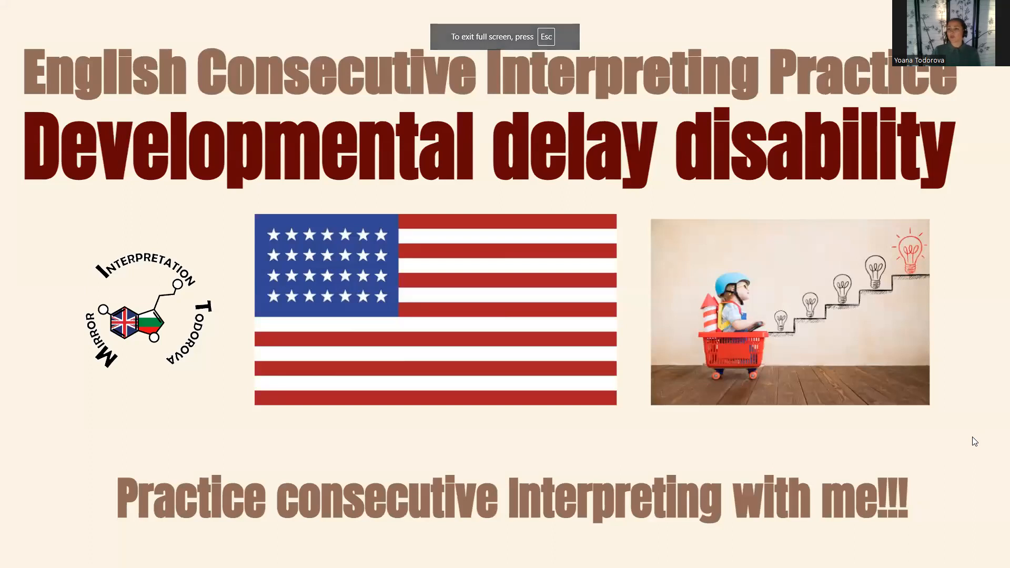